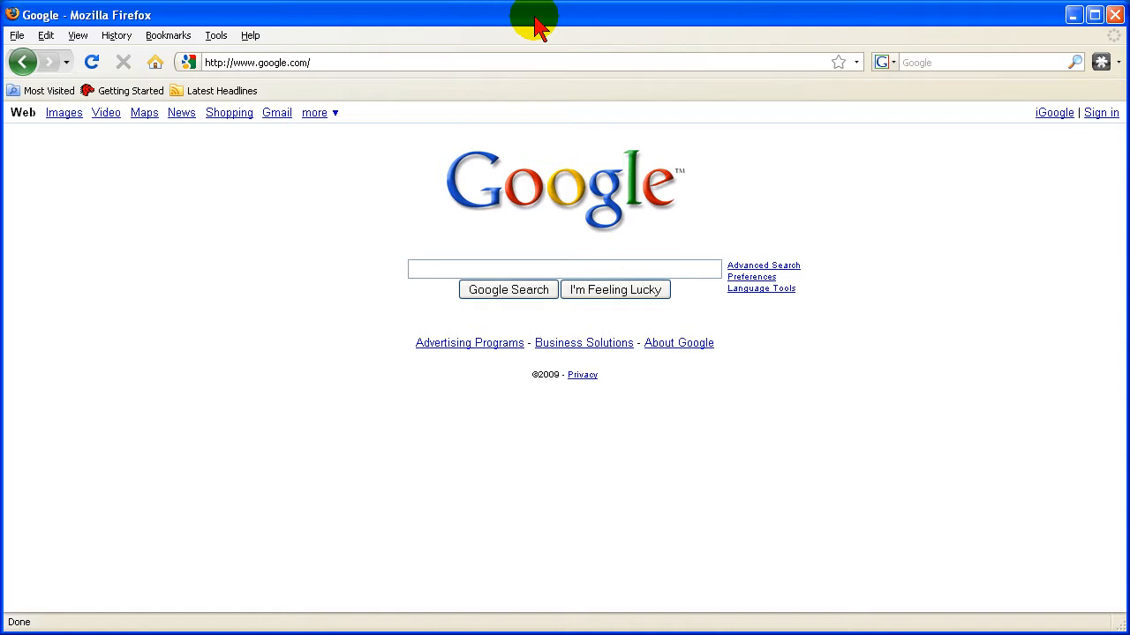
{"action": "left_click", "coordinate": [563, 268]}
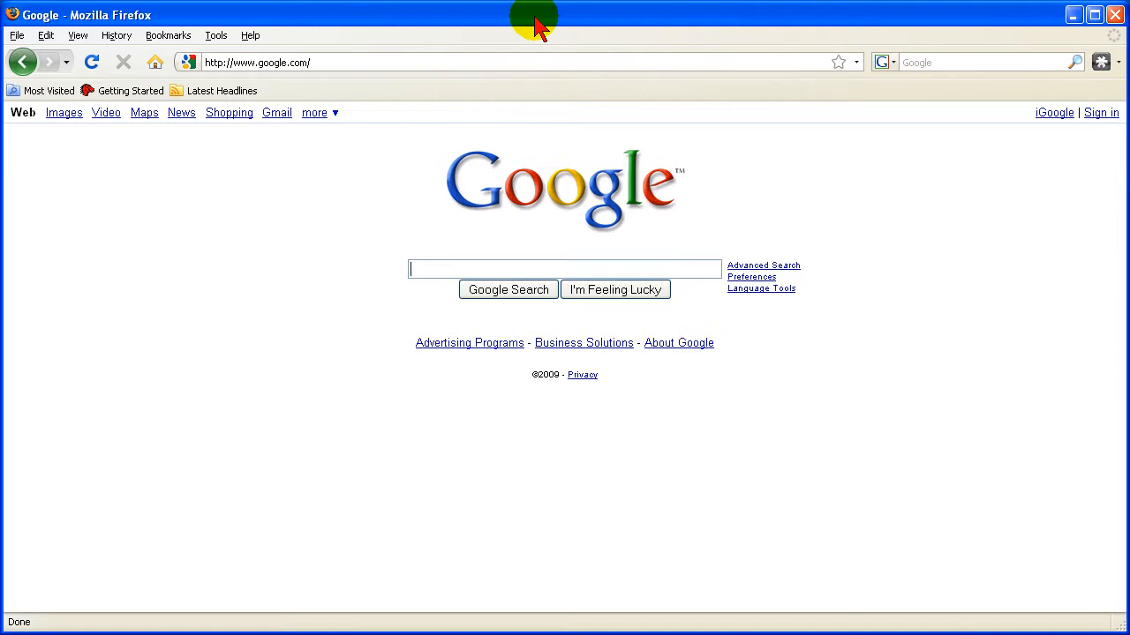
{"action": "left_click", "coordinate": [255, 61]}
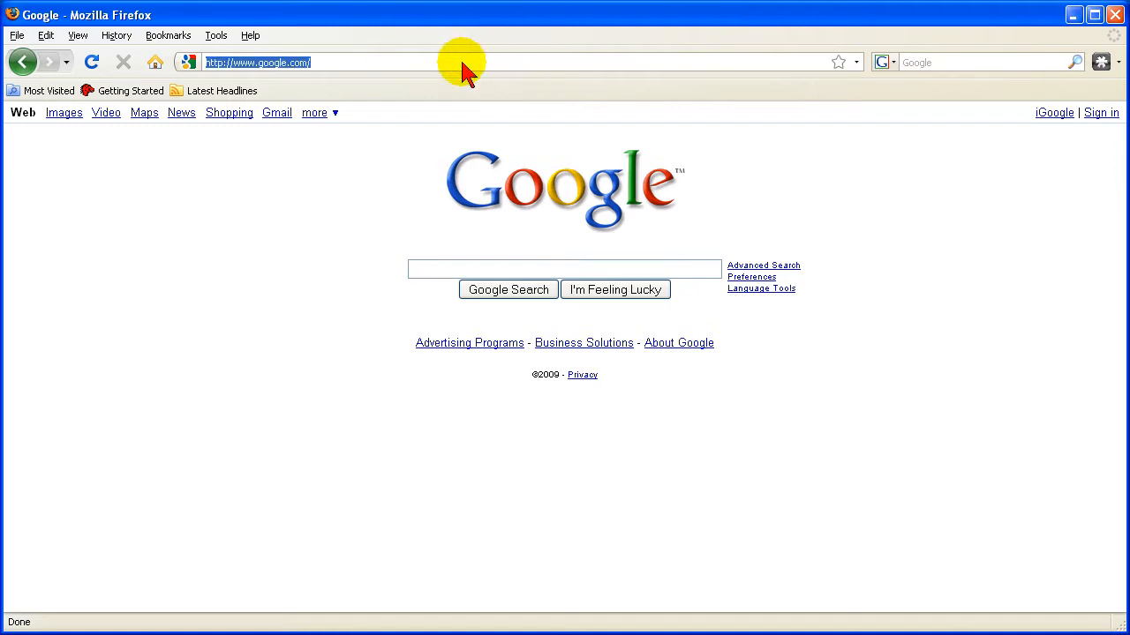
{"action": "type", "text": "http://n1"}
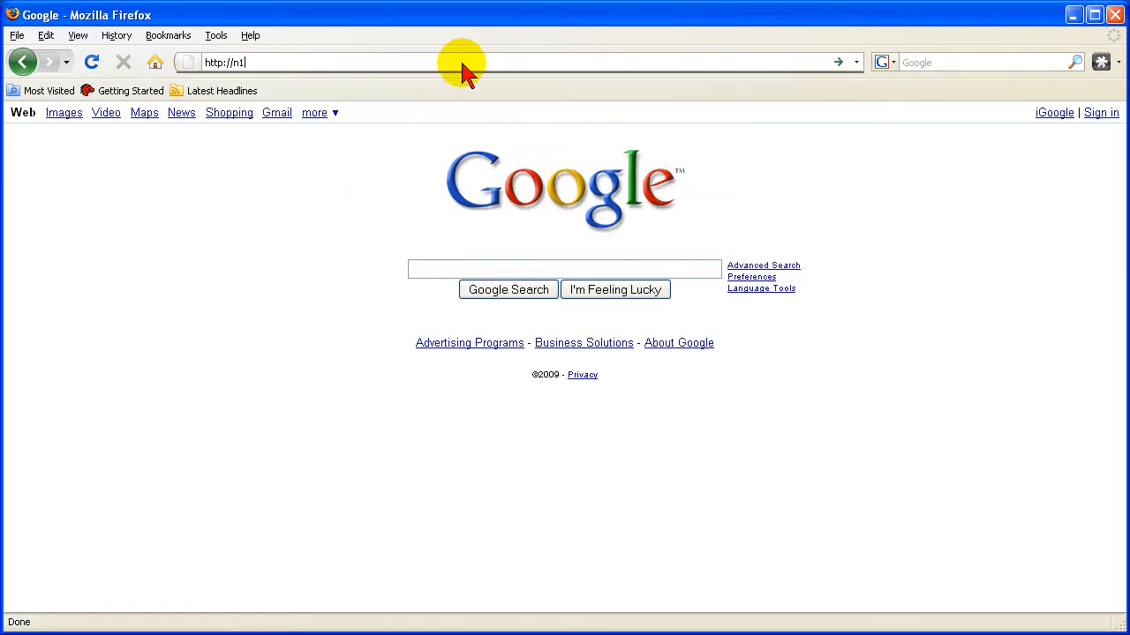
{"action": "type", "text": "/admin"}
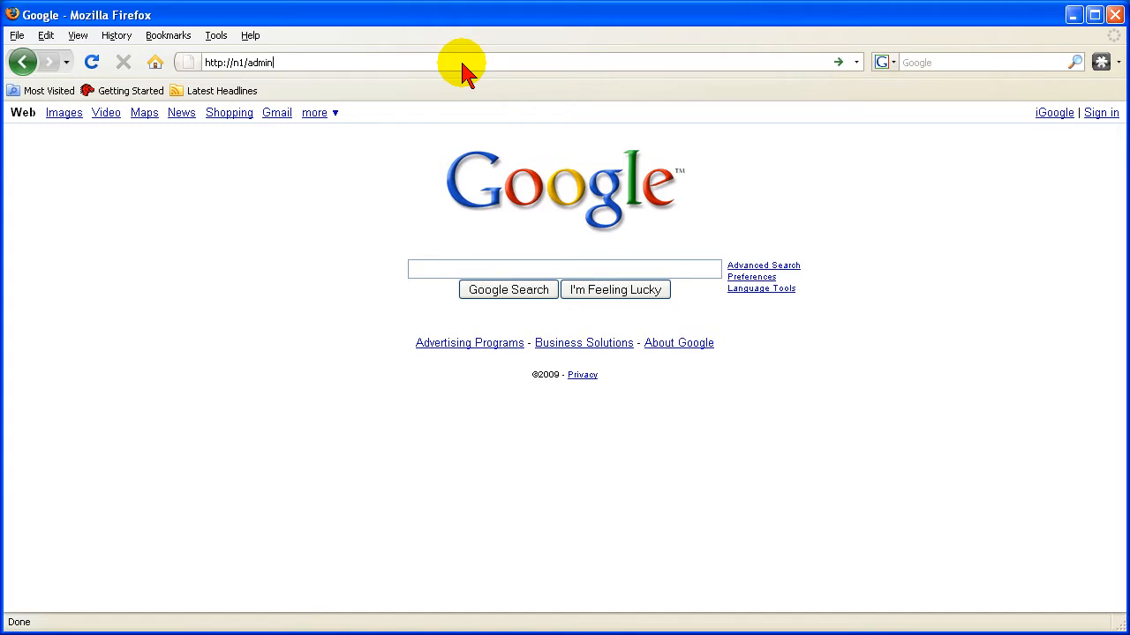
{"action": "key", "text": "Return"}
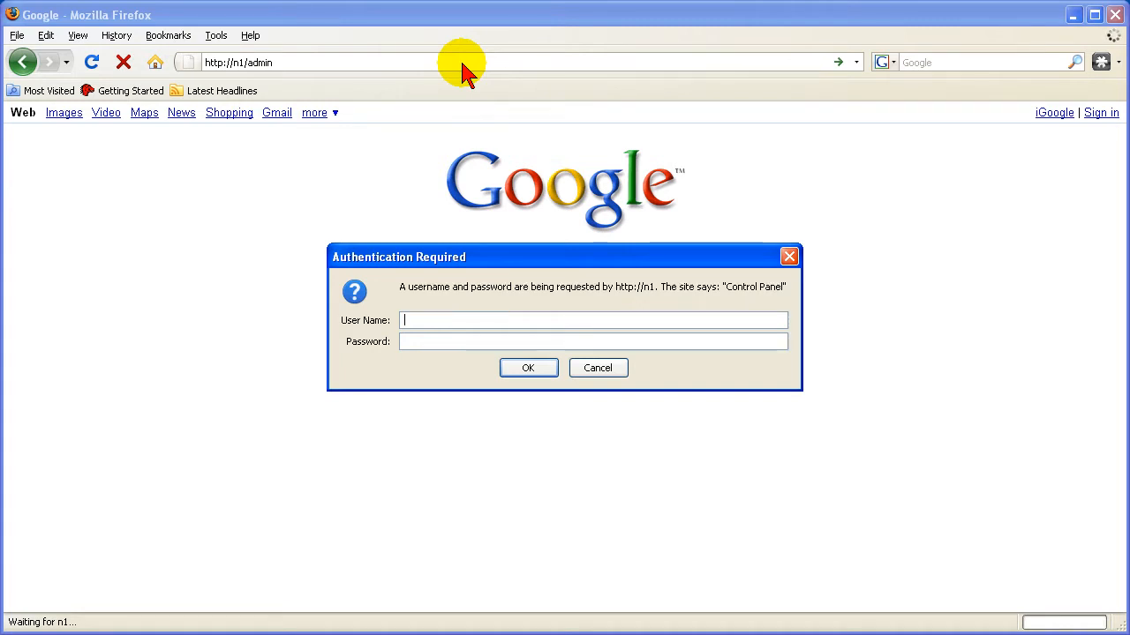
{"action": "type", "text": "admin"}
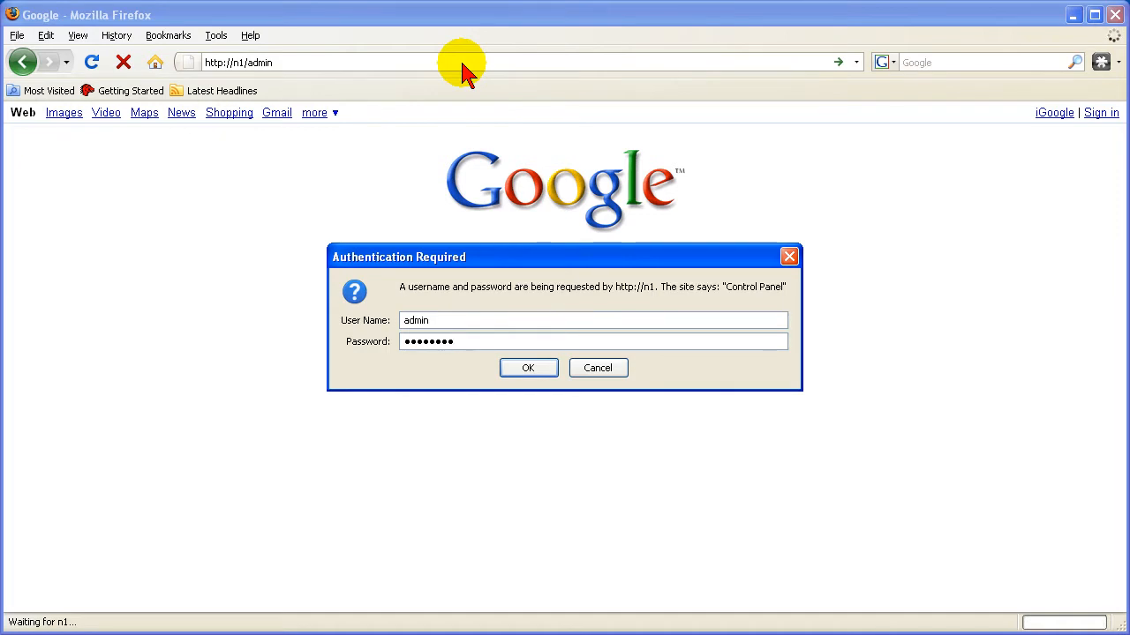
{"action": "type", "text": "•"}
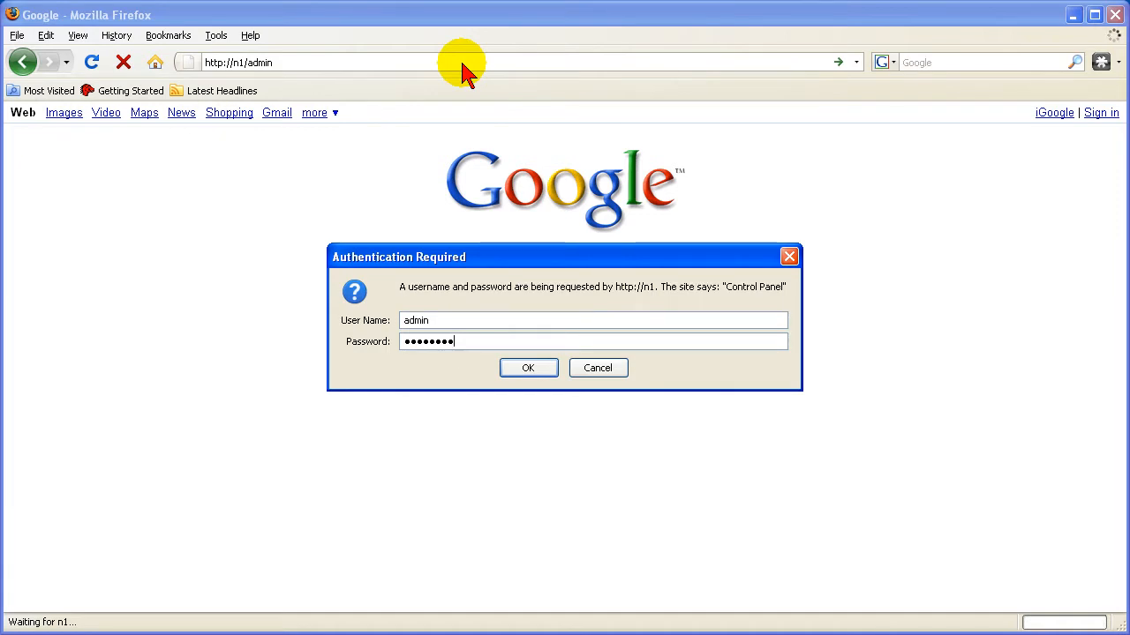
{"action": "left_click", "coordinate": [527, 368]}
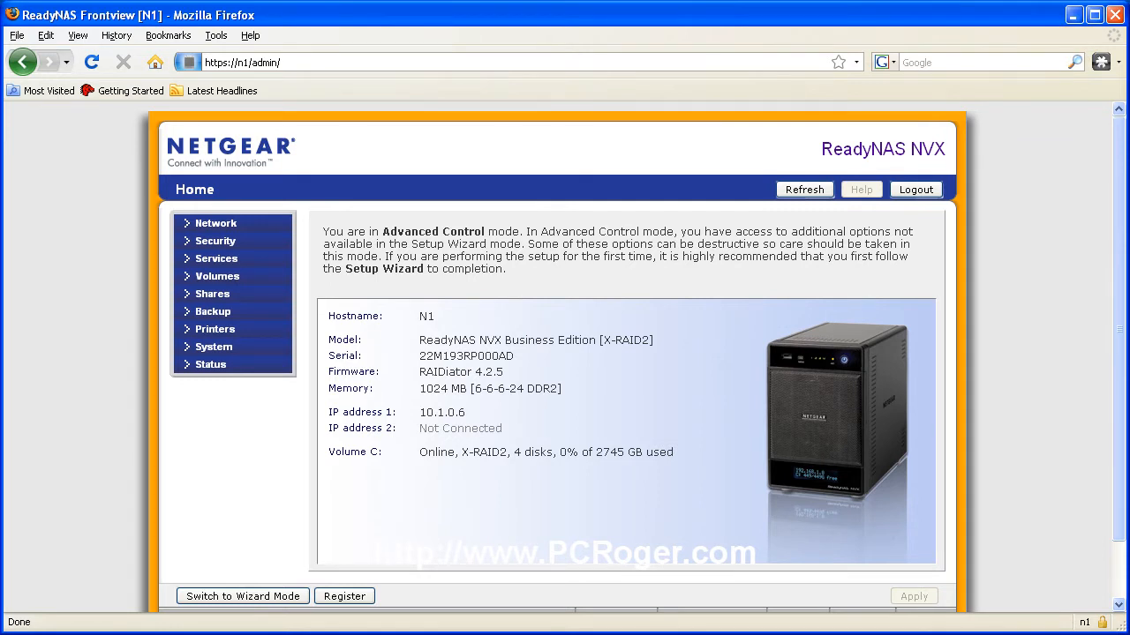
{"action": "mouse_move", "coordinate": [252, 344]}
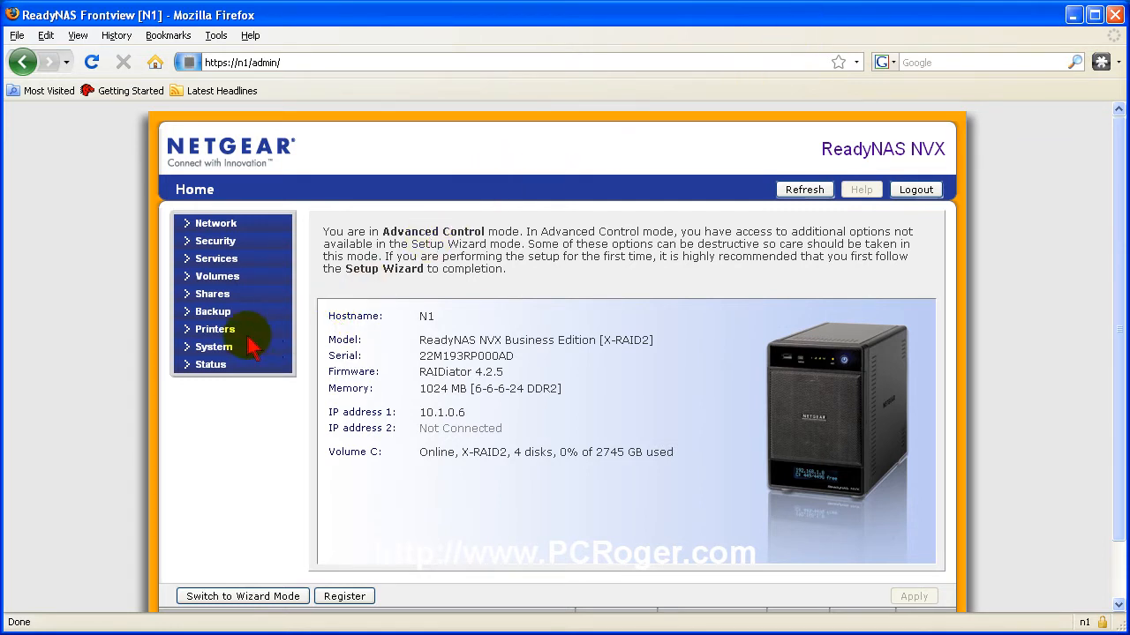
Expand the System group in the left menu and go to its Power page
{"action": "left_click", "coordinate": [213, 346]}
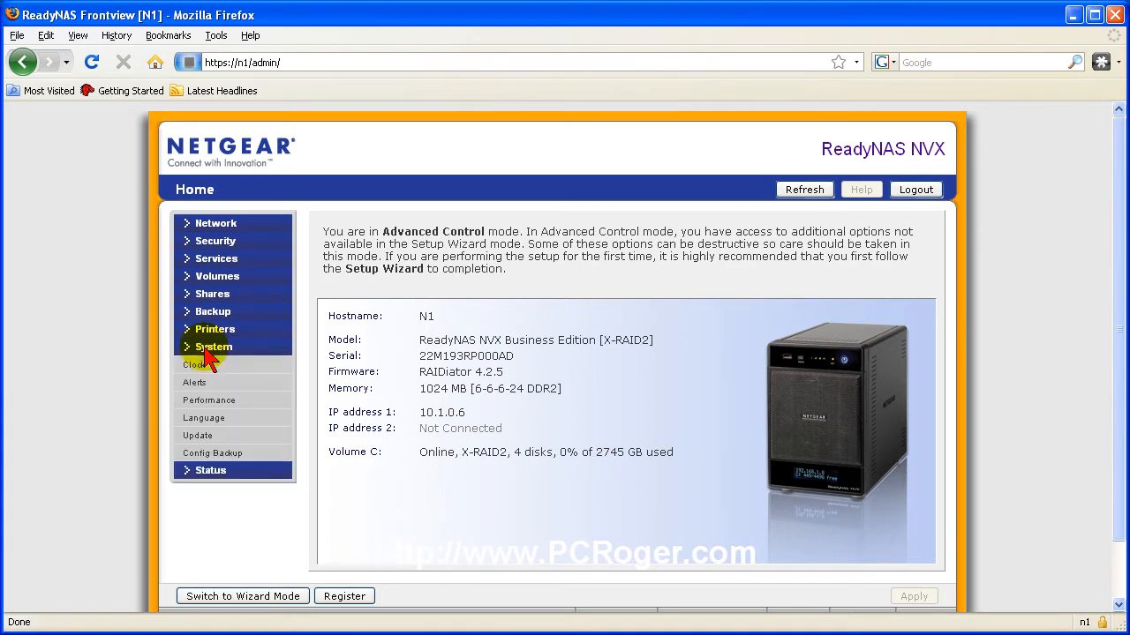
{"action": "left_click", "coordinate": [213, 346]}
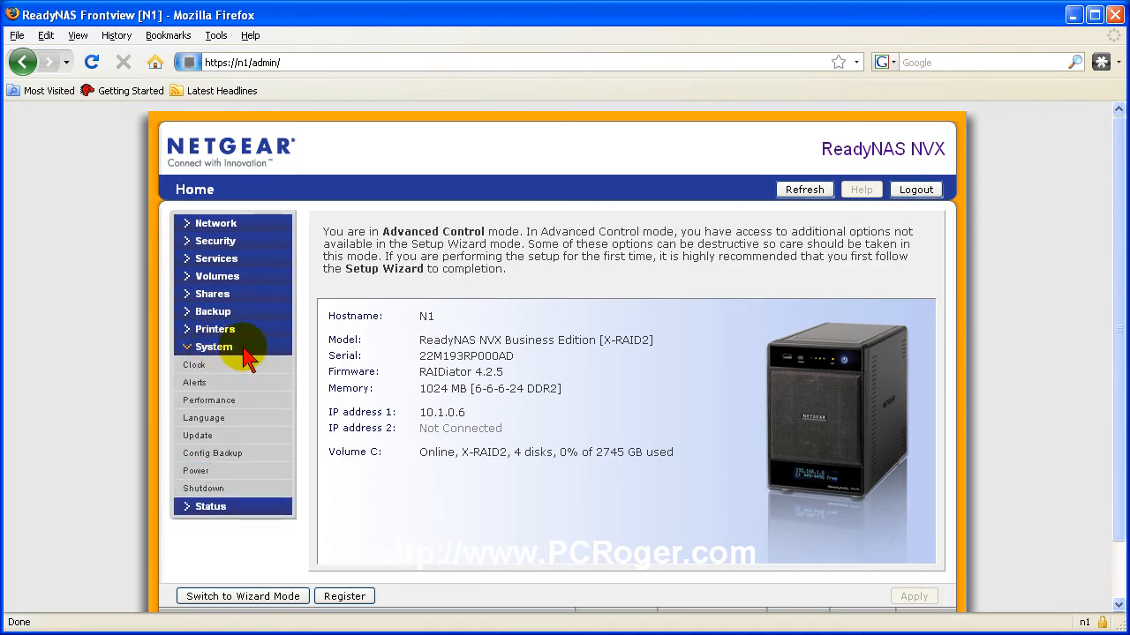
{"action": "left_click", "coordinate": [195, 471]}
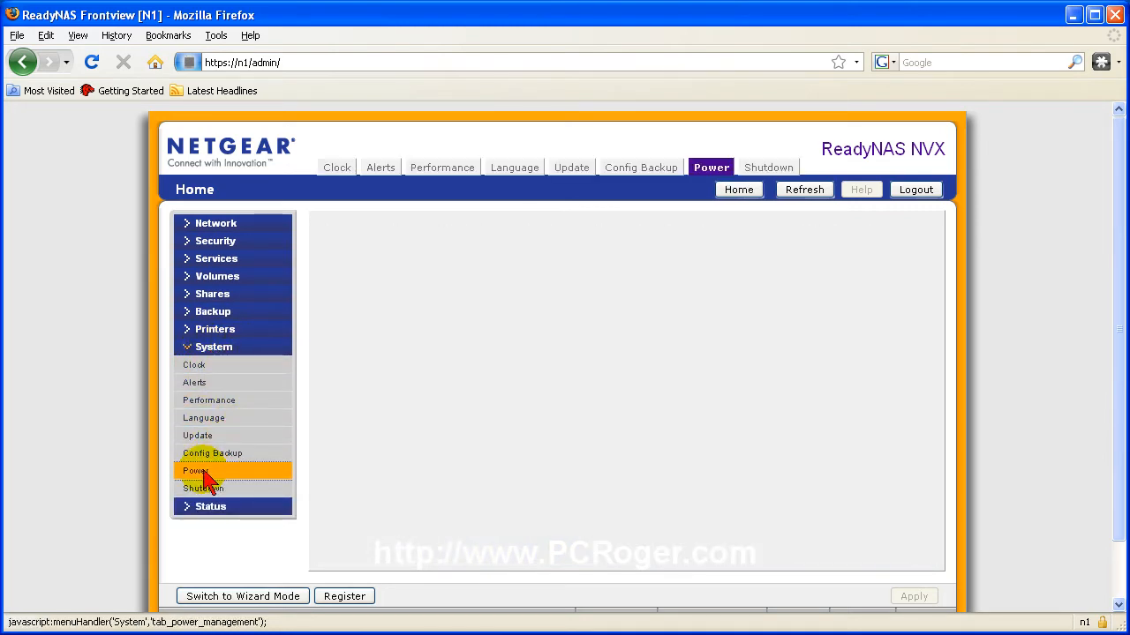
Tick 'Enable disk spin-down after' and set the inactivity delay to 30 minutes
{"action": "left_click", "coordinate": [194, 470]}
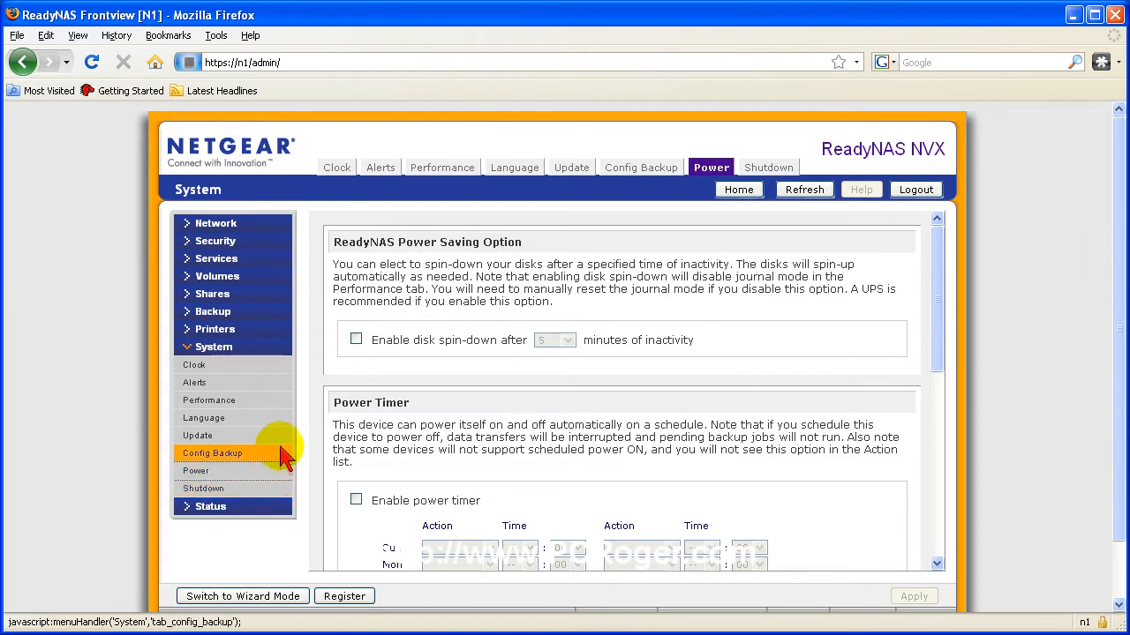
{"action": "mouse_move", "coordinate": [519, 276]}
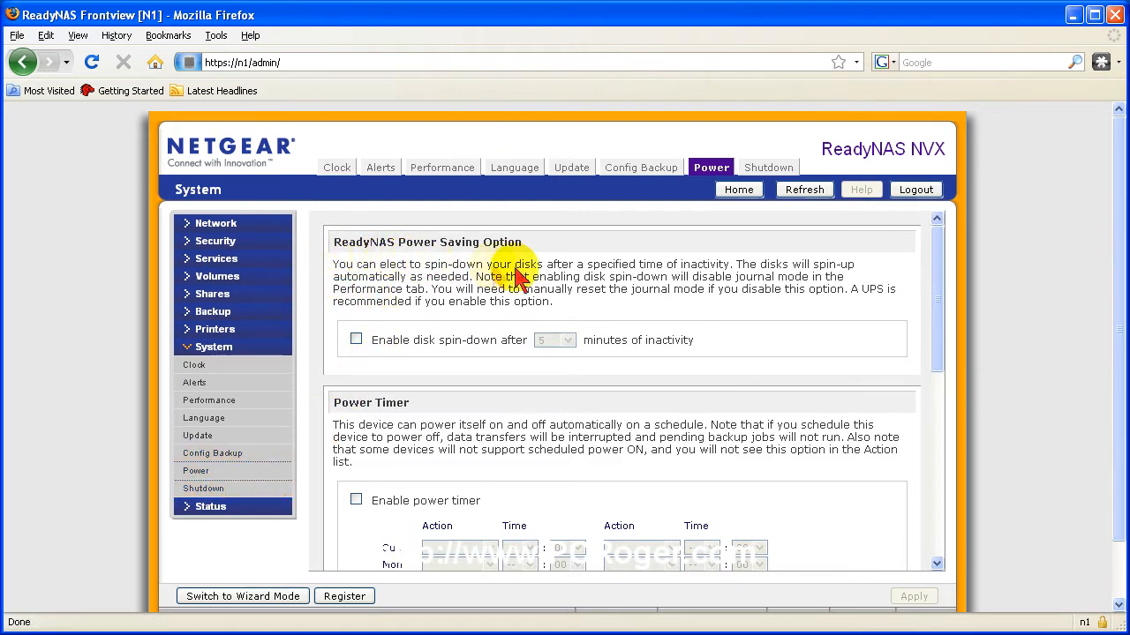
{"action": "left_click", "coordinate": [356, 339]}
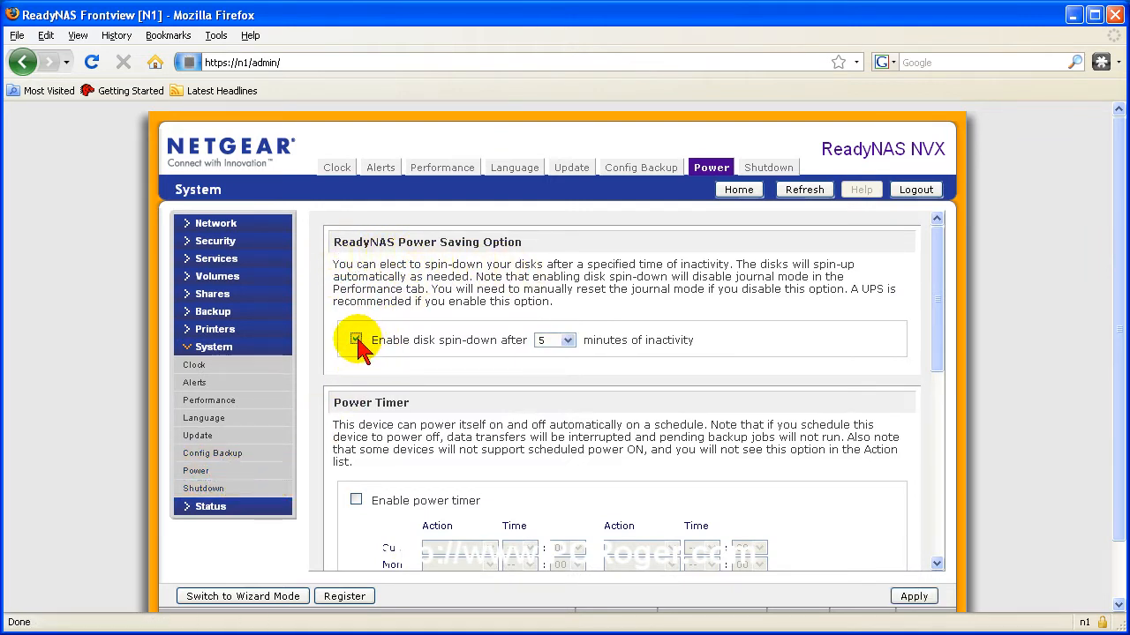
{"action": "left_click", "coordinate": [356, 340]}
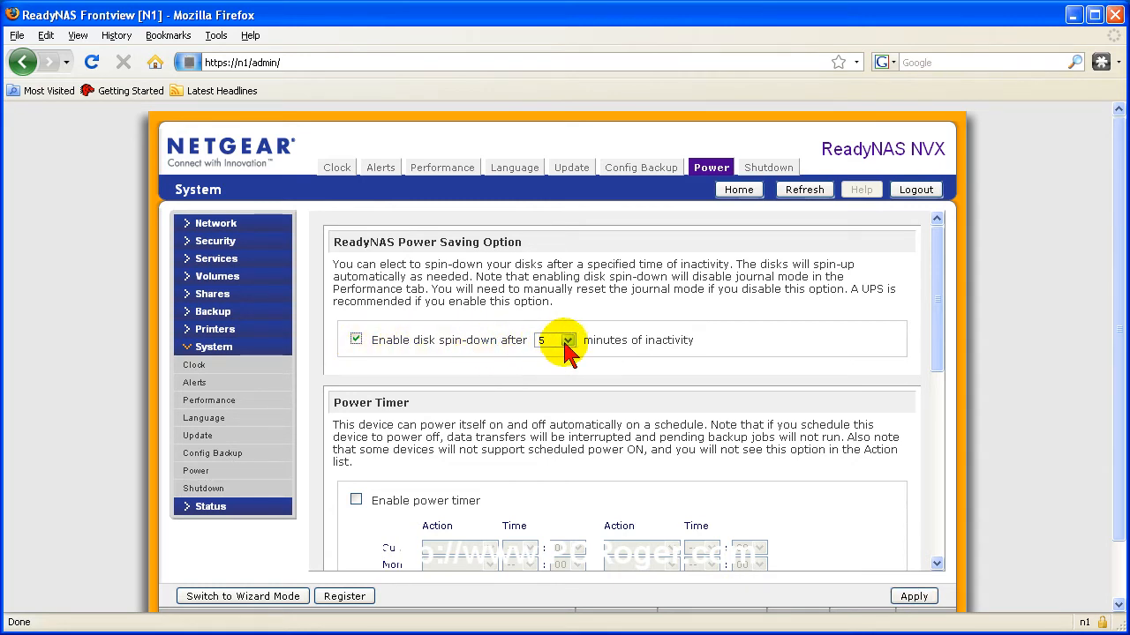
{"action": "left_click", "coordinate": [568, 340]}
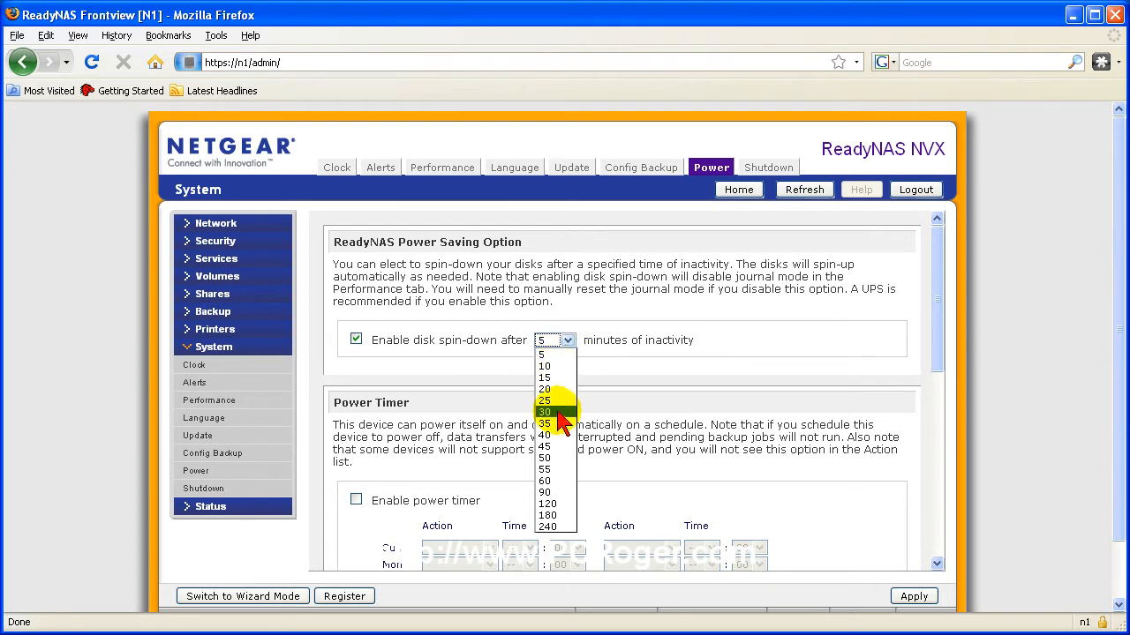
{"action": "left_click", "coordinate": [544, 412]}
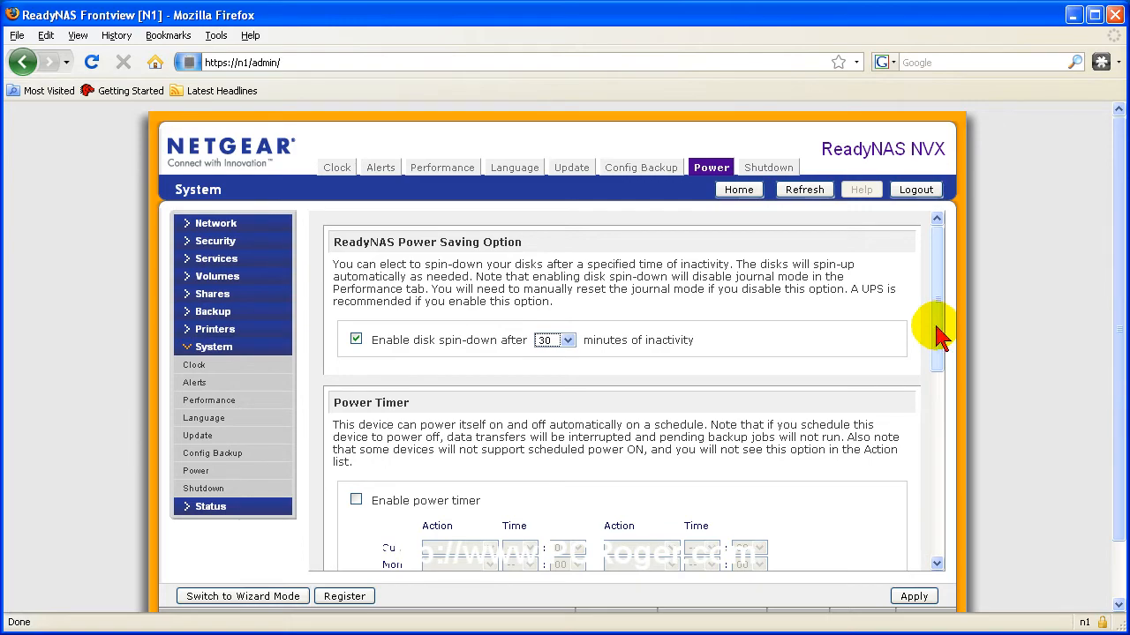
{"action": "scroll", "scroll_direction": "down", "scroll_amount": 3}
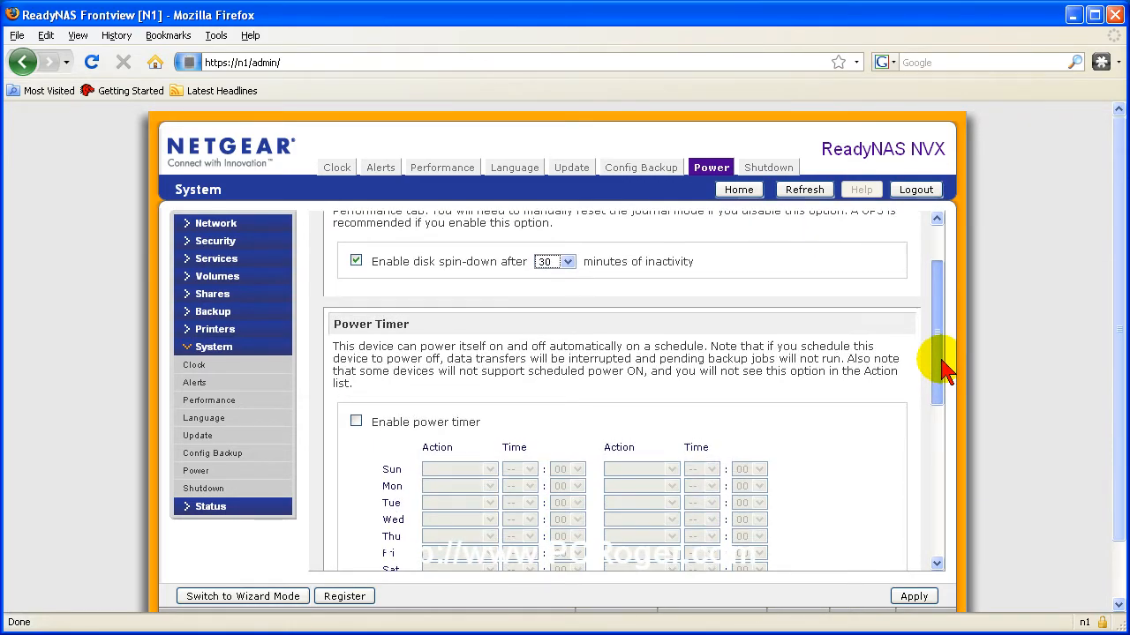
{"action": "scroll", "scroll_direction": "down", "scroll_amount": 3}
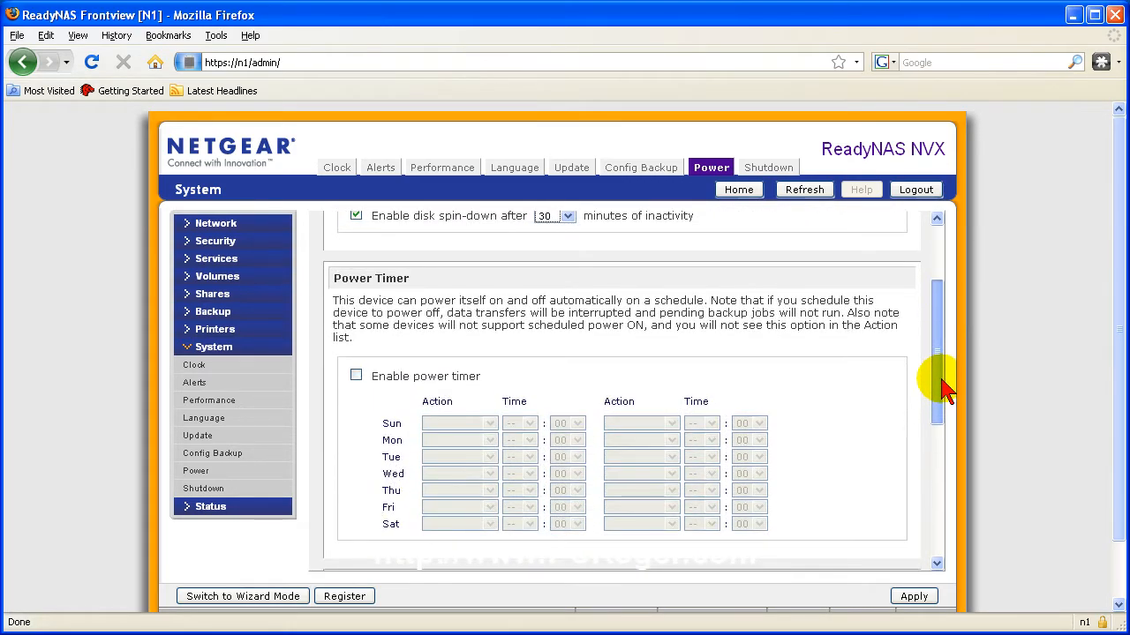
{"action": "scroll", "scroll_direction": "down", "scroll_amount": 3}
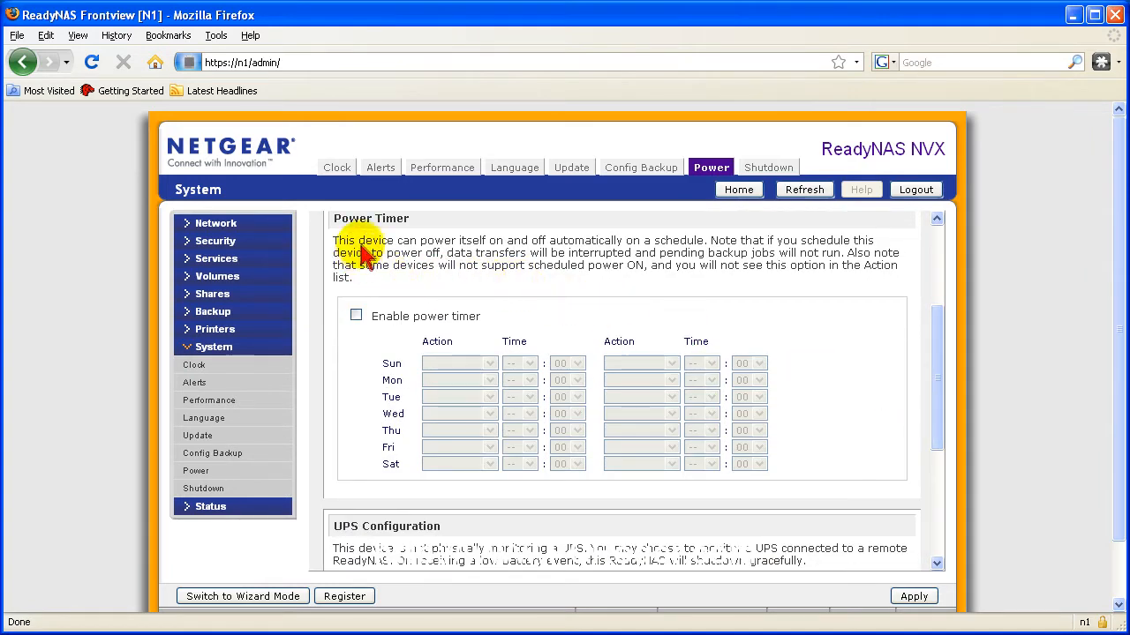
{"action": "mouse_move", "coordinate": [617, 304]}
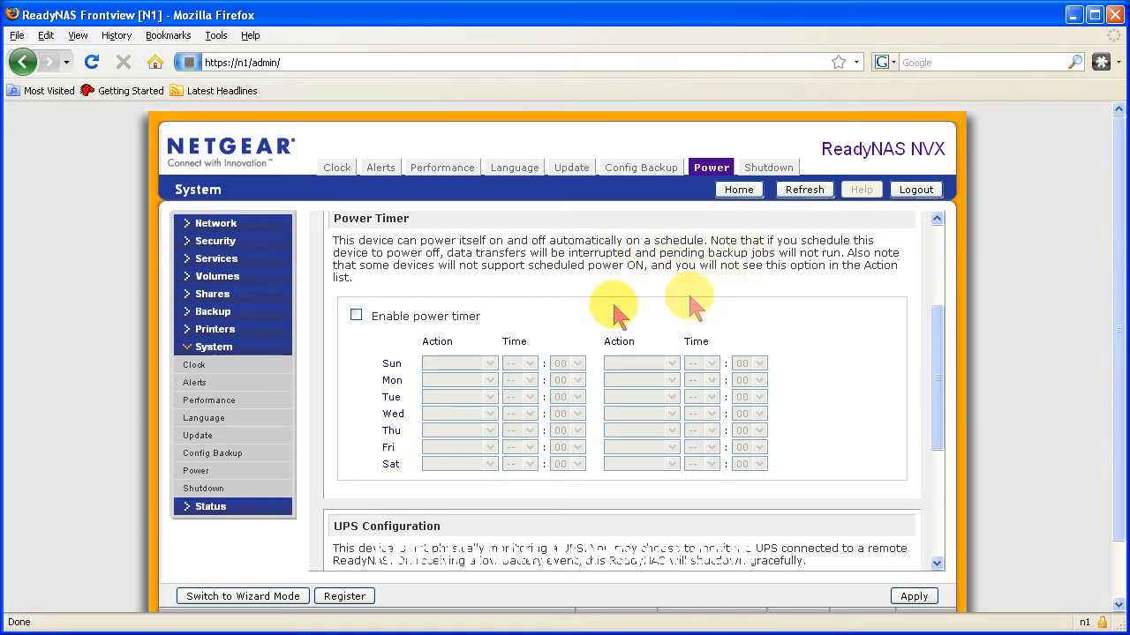
{"action": "mouse_move", "coordinate": [927, 357]}
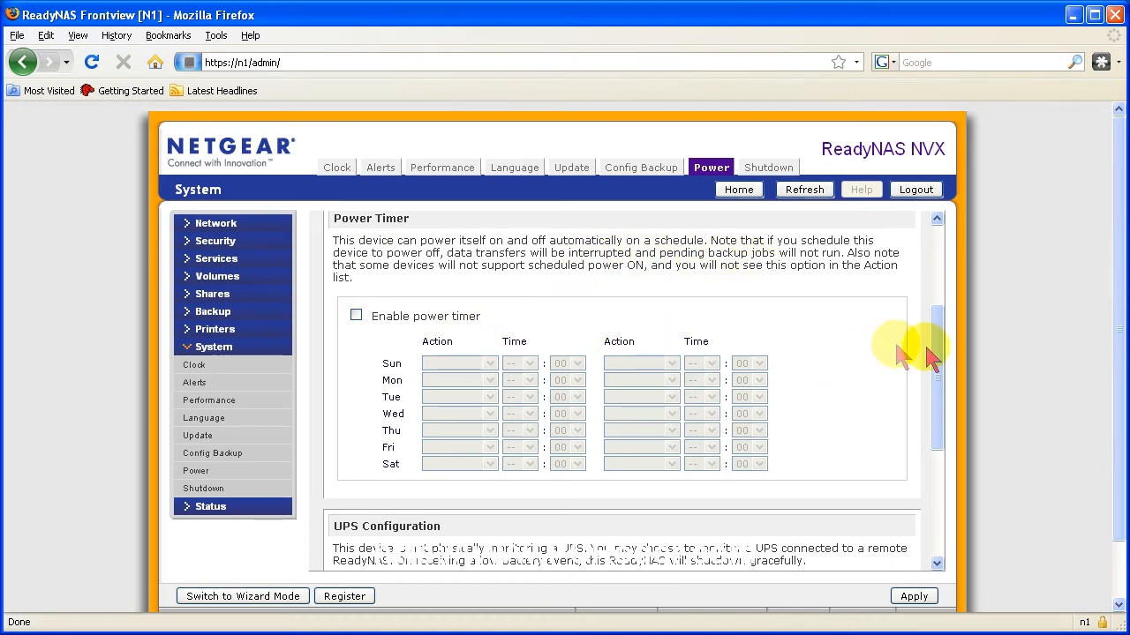
{"action": "scroll", "scroll_direction": "down", "scroll_amount": 3}
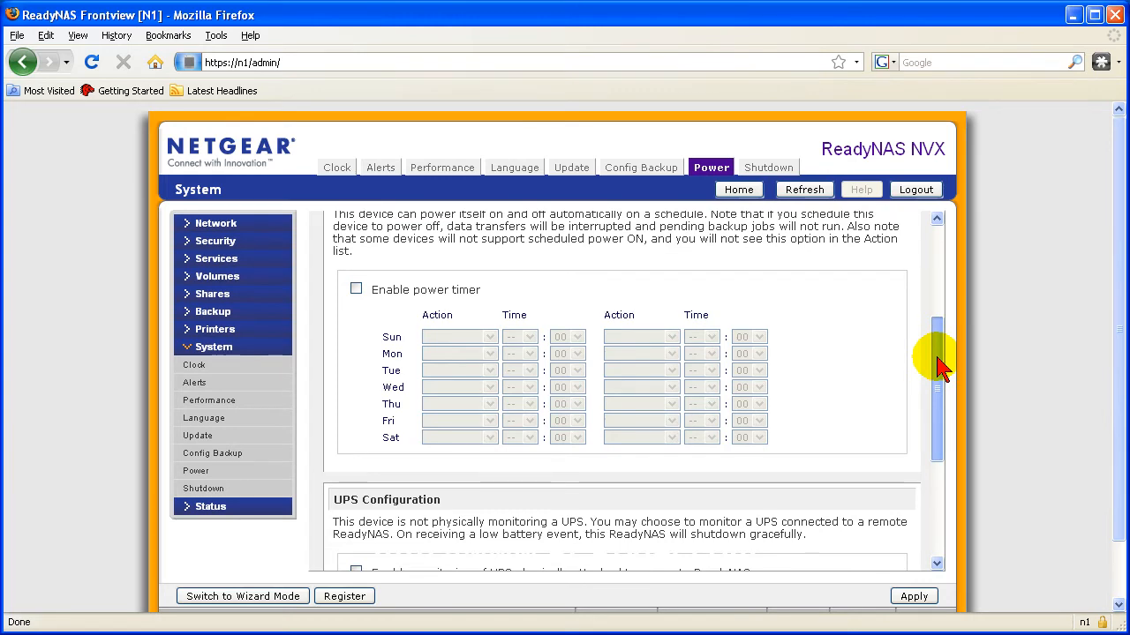
{"action": "scroll", "scroll_direction": "down", "scroll_amount": 3}
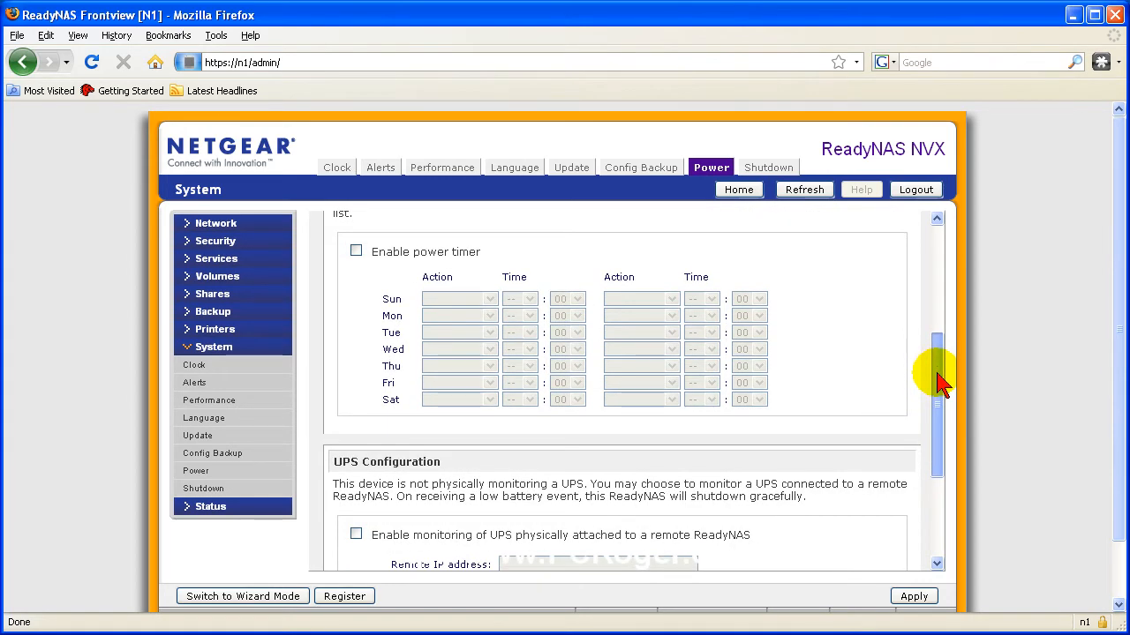
{"action": "scroll", "scroll_direction": "down", "scroll_amount": 3}
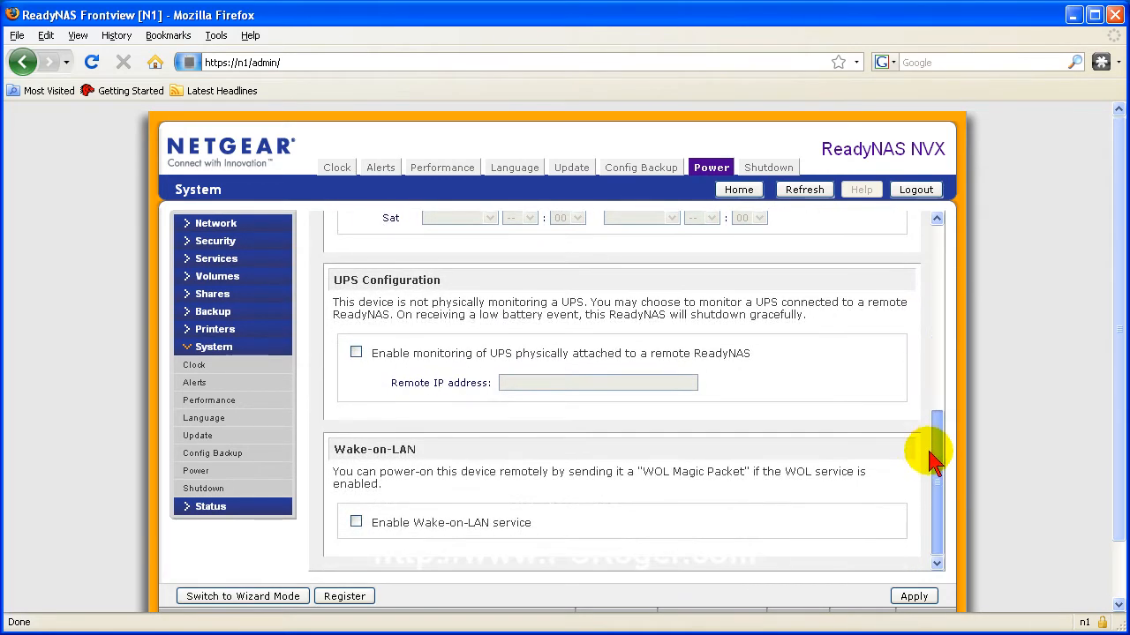
{"action": "mouse_move", "coordinate": [336, 356]}
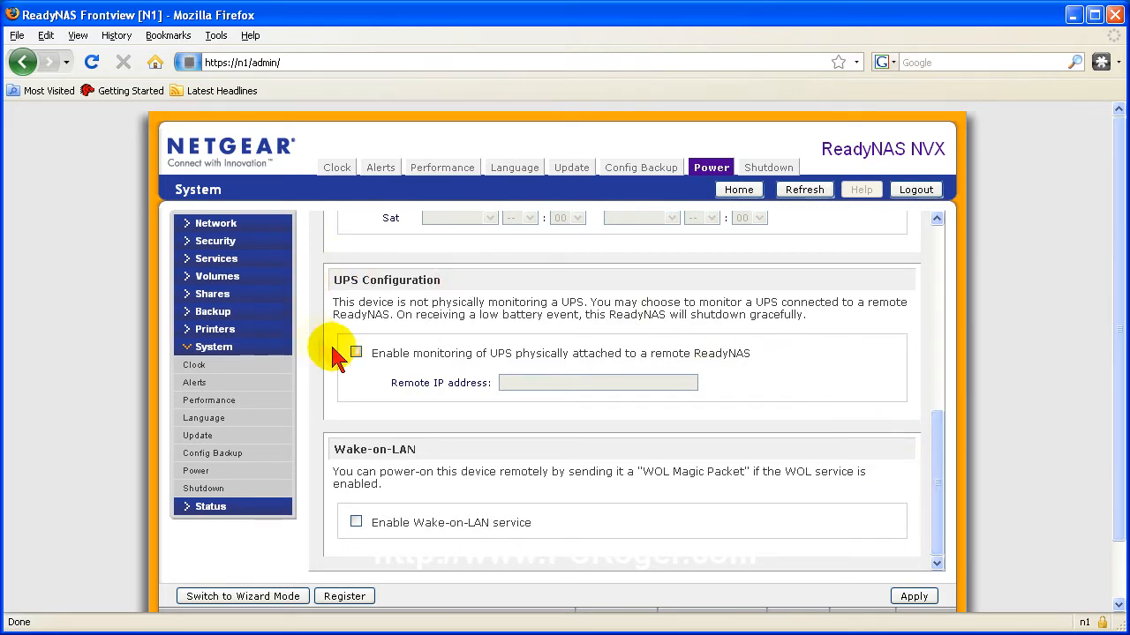
{"action": "mouse_move", "coordinate": [856, 318]}
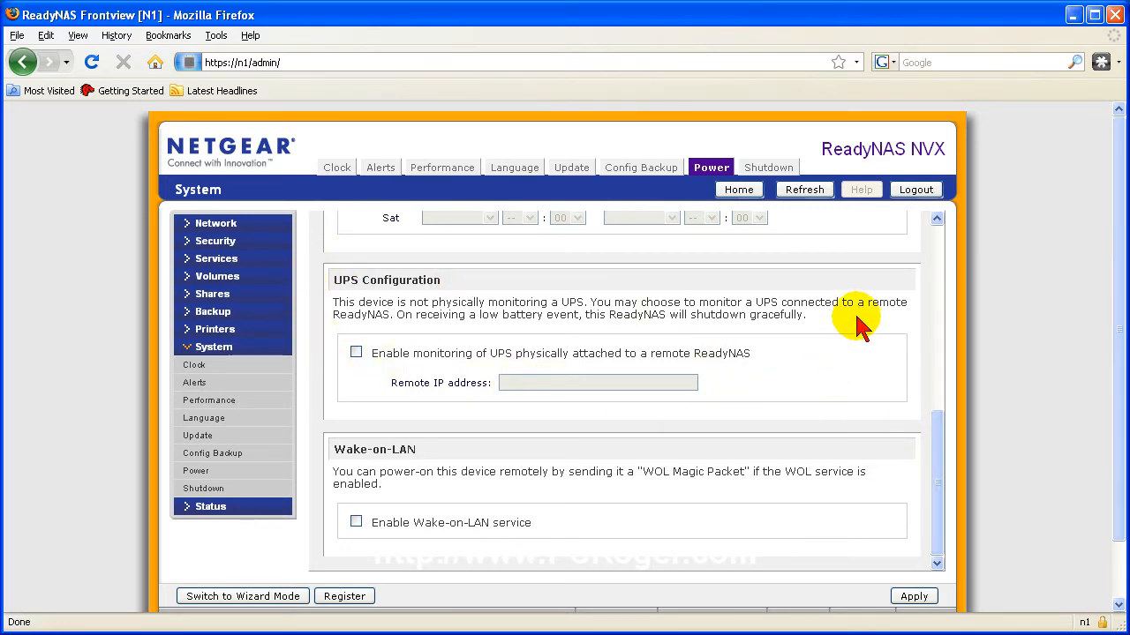
{"action": "mouse_move", "coordinate": [660, 305]}
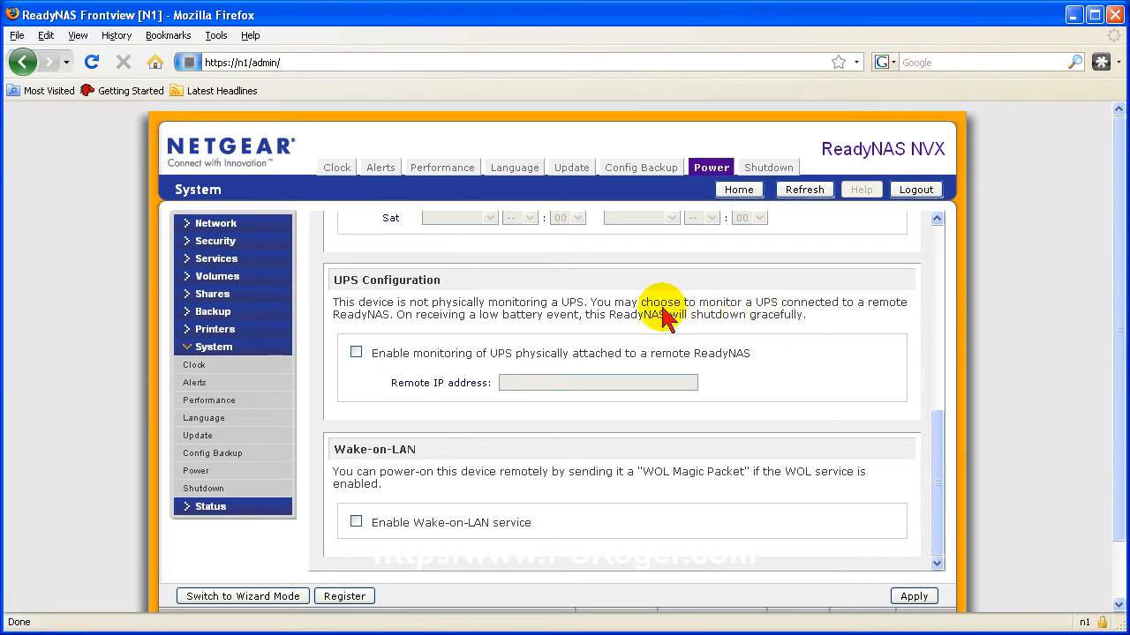
{"action": "mouse_move", "coordinate": [556, 358]}
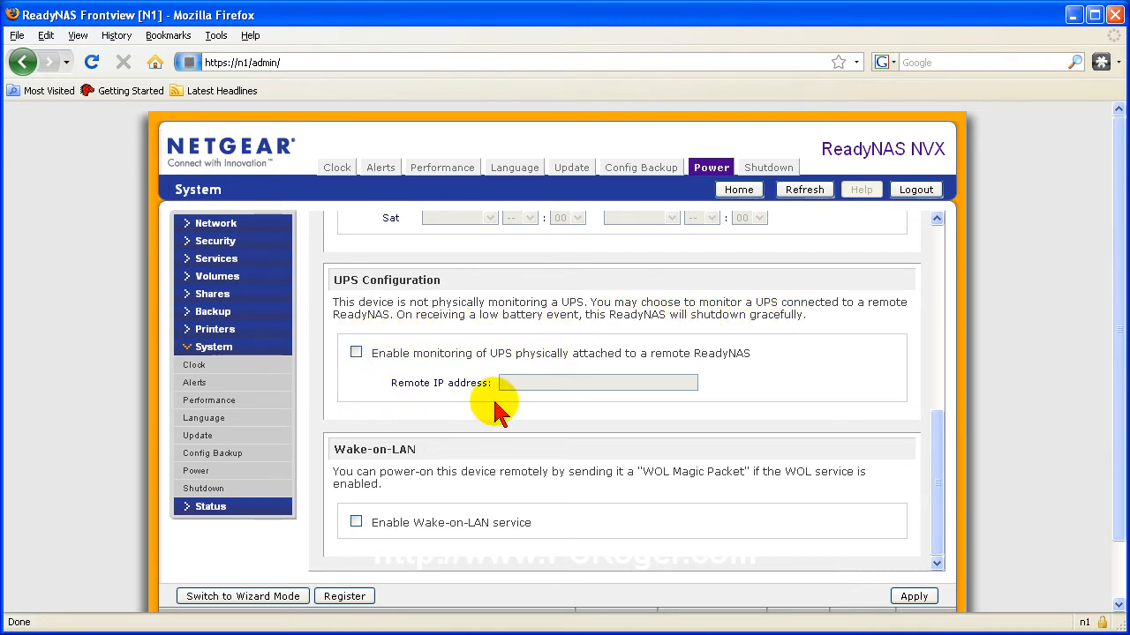
{"action": "mouse_move", "coordinate": [746, 397]}
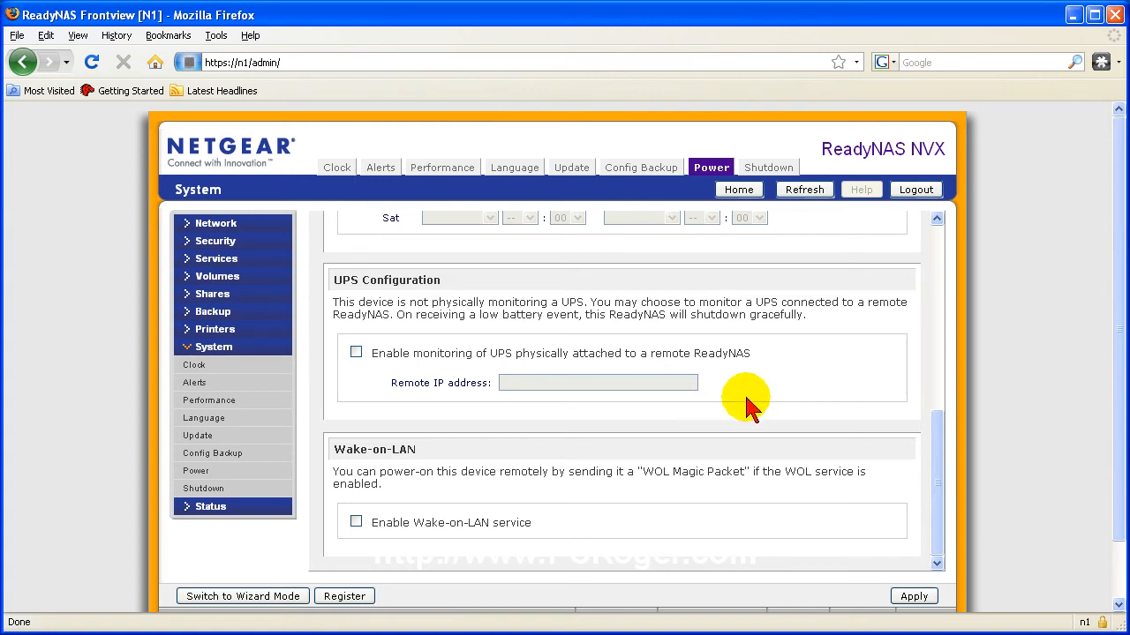
{"action": "mouse_move", "coordinate": [392, 477]}
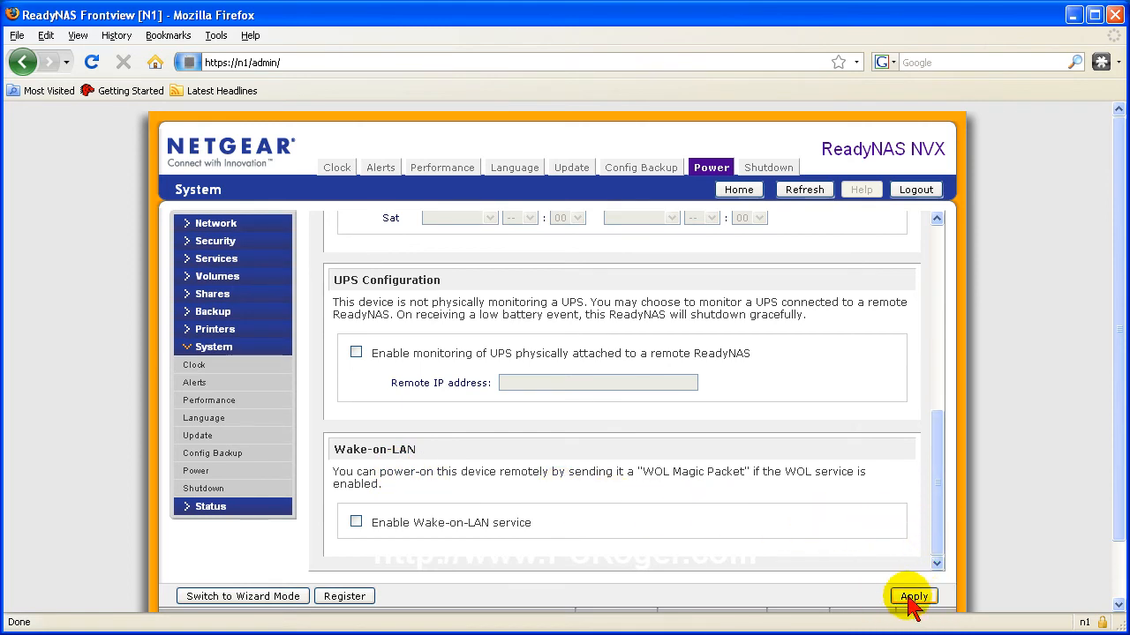
Apply the power settings and dismiss the 'spin-down after rebooting' alert with OK
{"action": "left_click", "coordinate": [913, 596]}
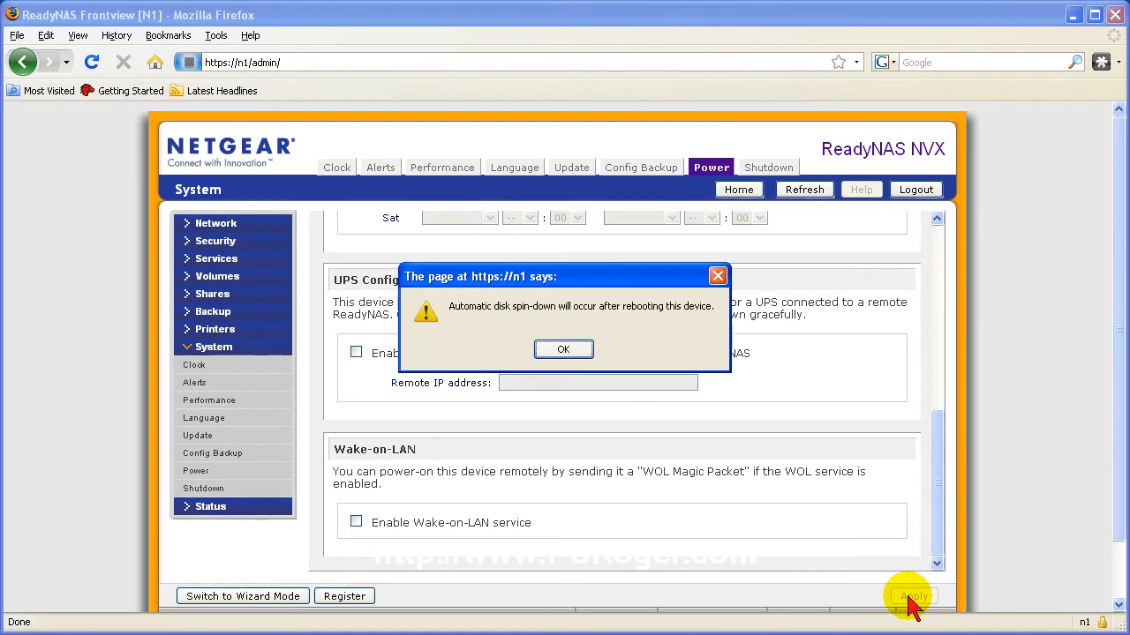
{"action": "mouse_move", "coordinate": [563, 361]}
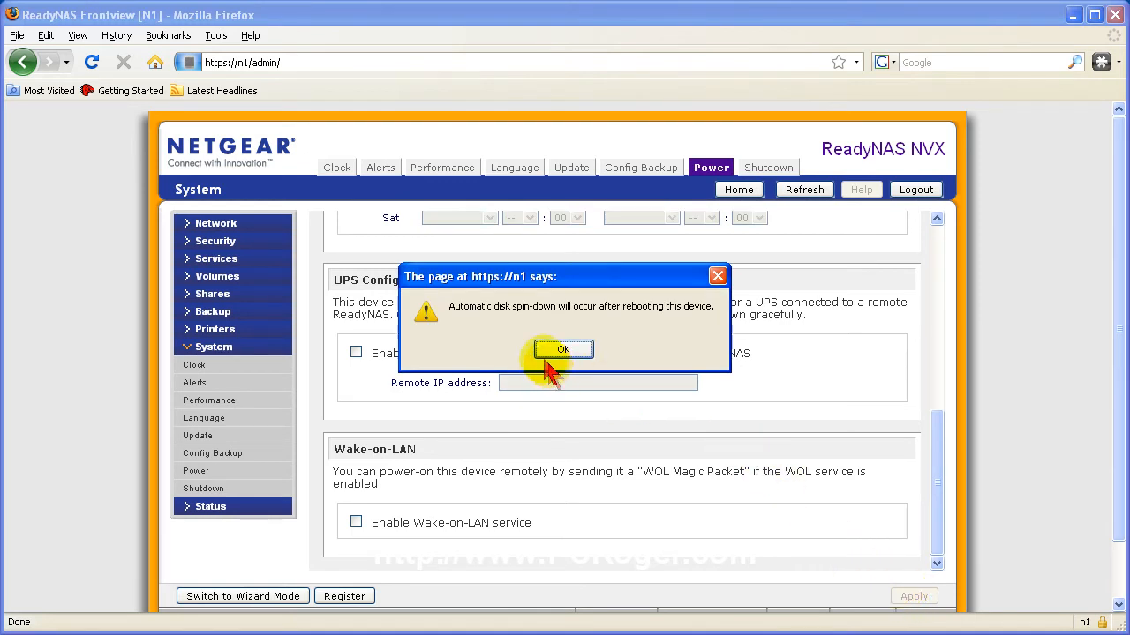
{"action": "mouse_move", "coordinate": [578, 282]}
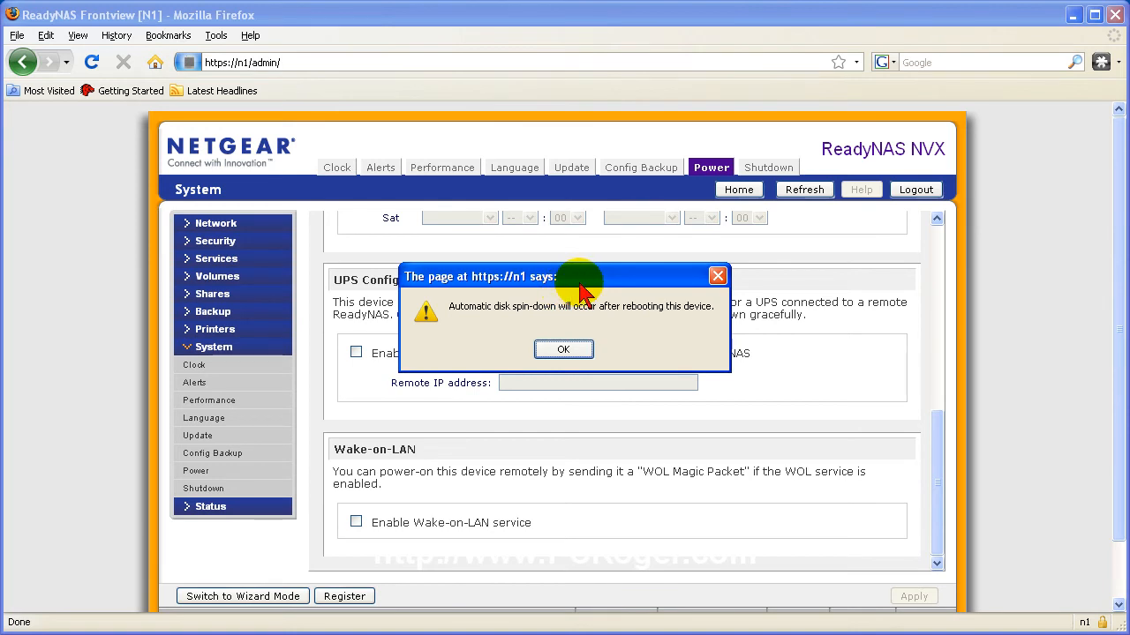
{"action": "mouse_move", "coordinate": [605, 292]}
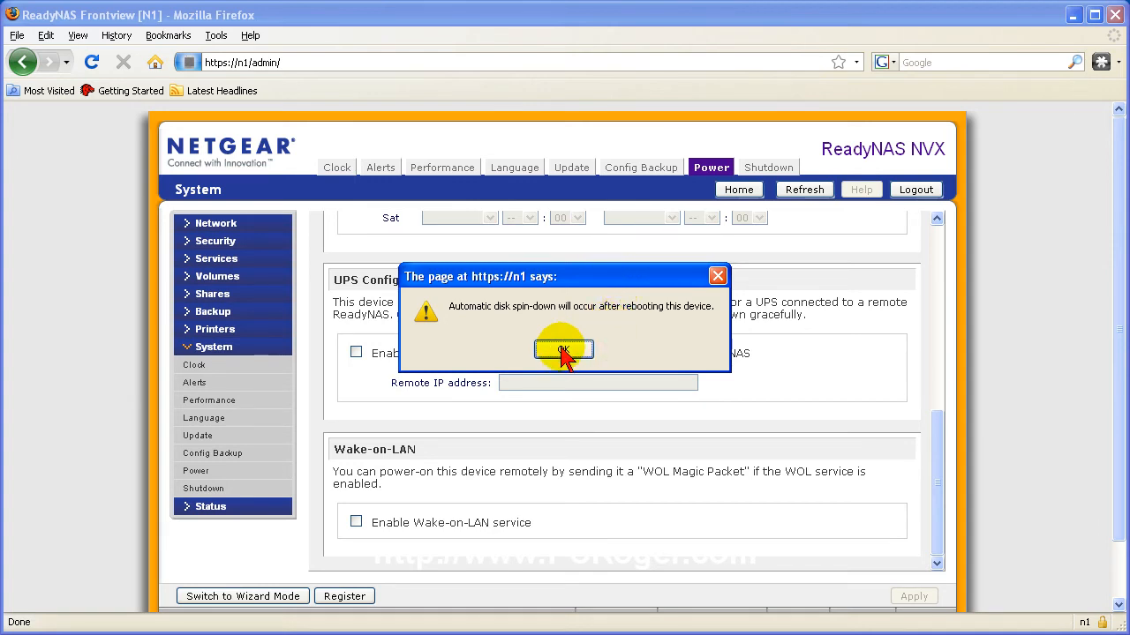
{"action": "left_click", "coordinate": [563, 349]}
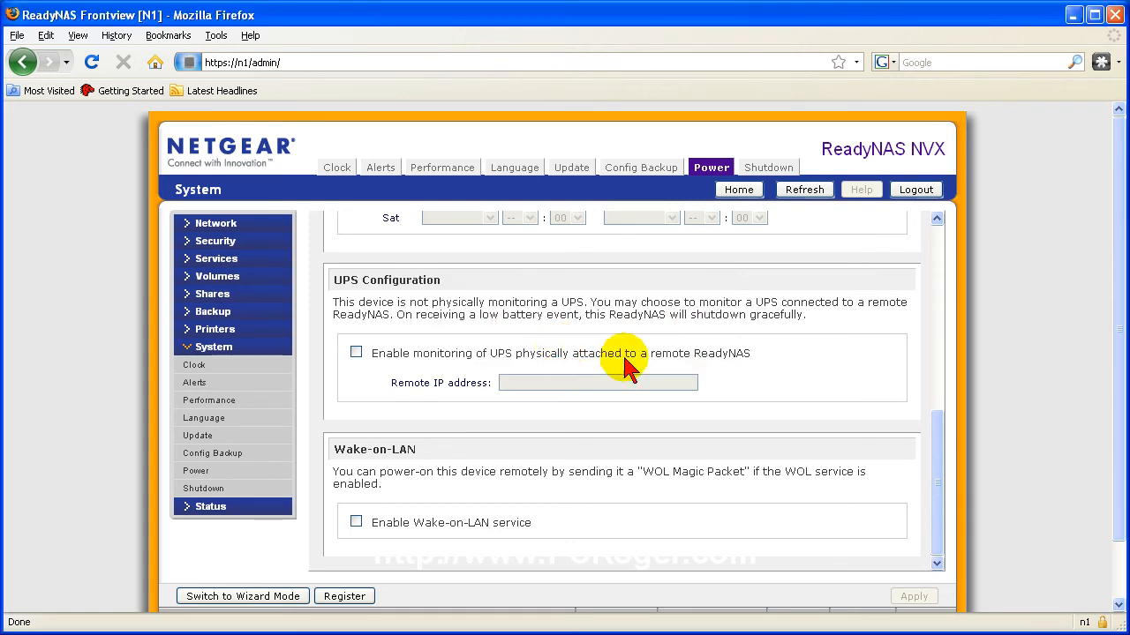